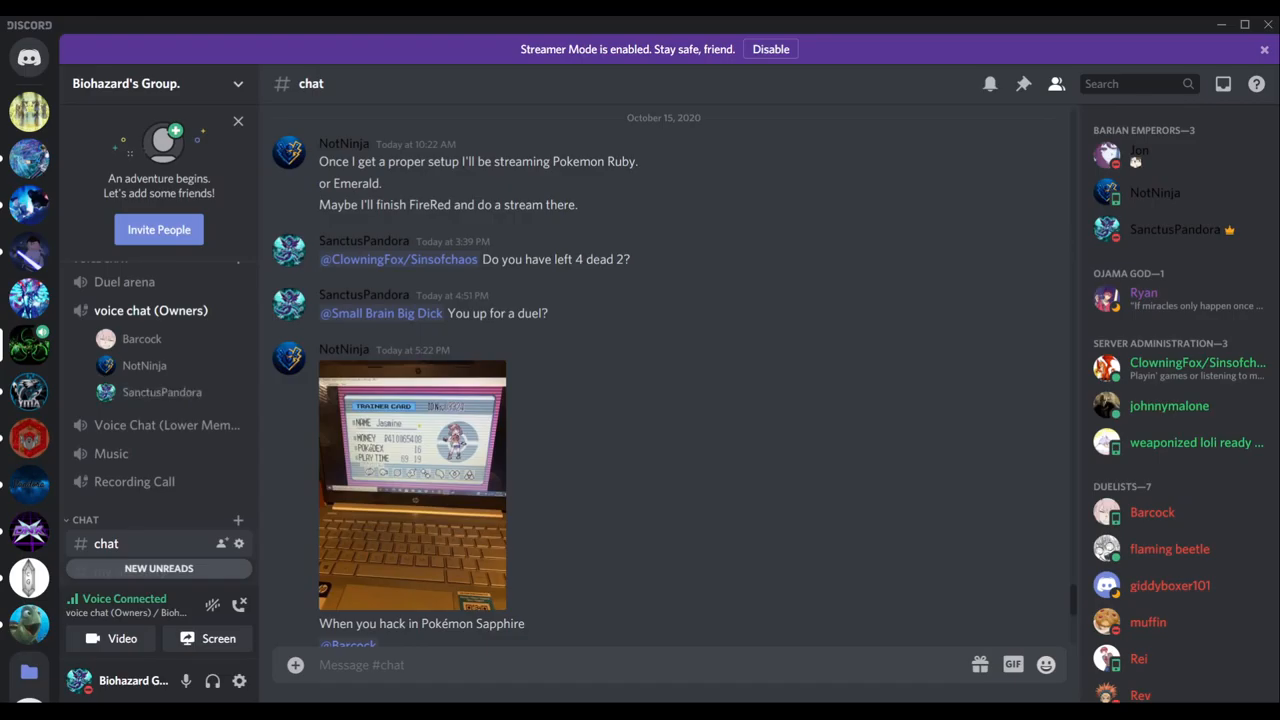
mouse_move(143, 365)
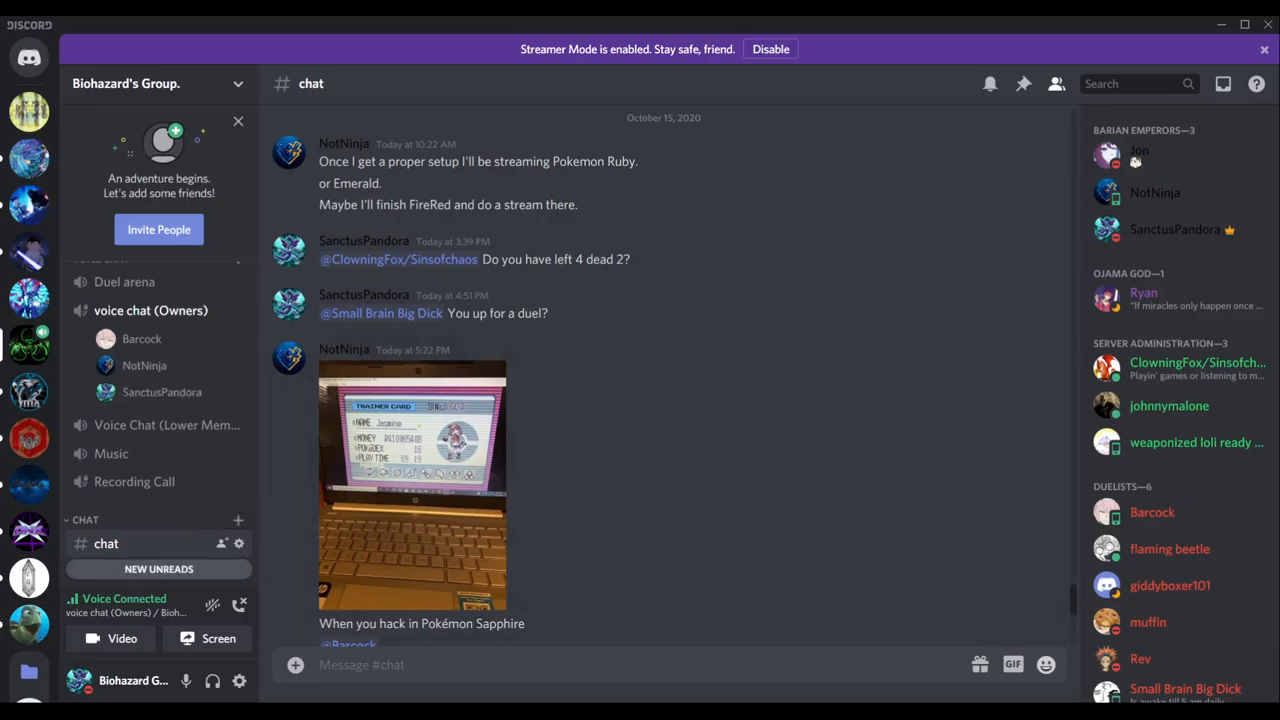
Join the Owners voice chat, glance at #announcements, then return to #chat.
click(121, 562)
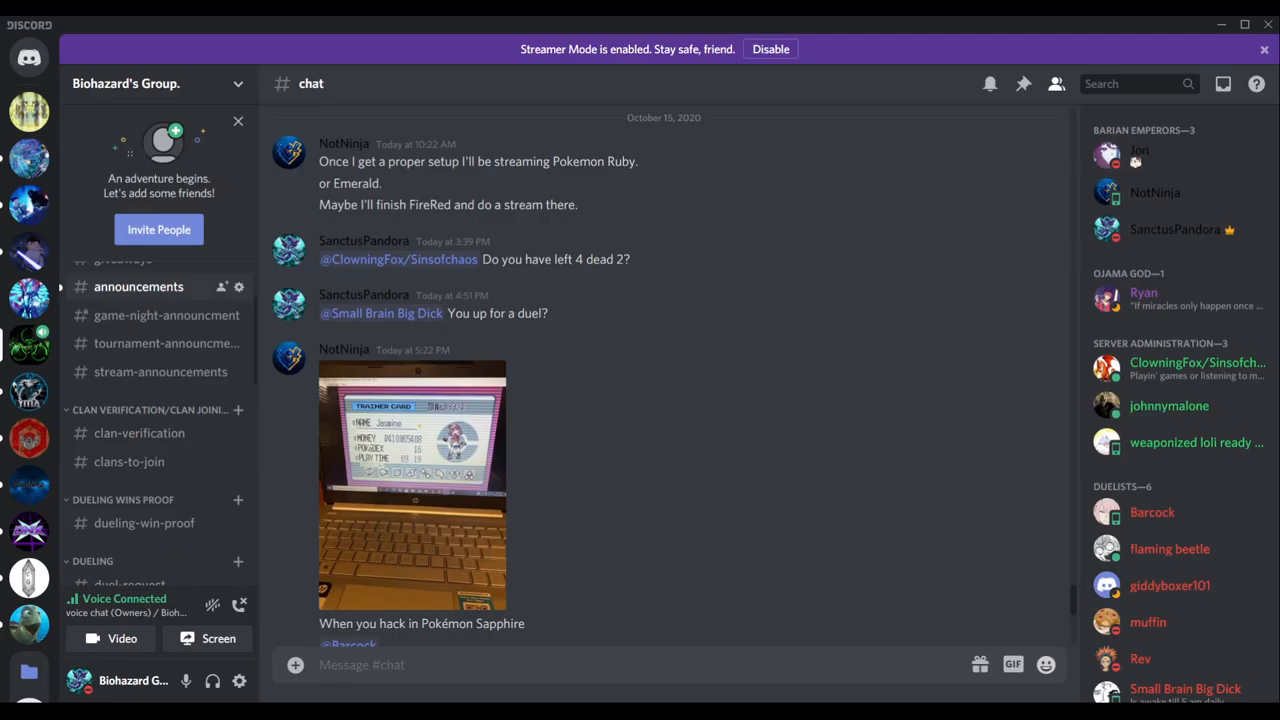
click(138, 287)
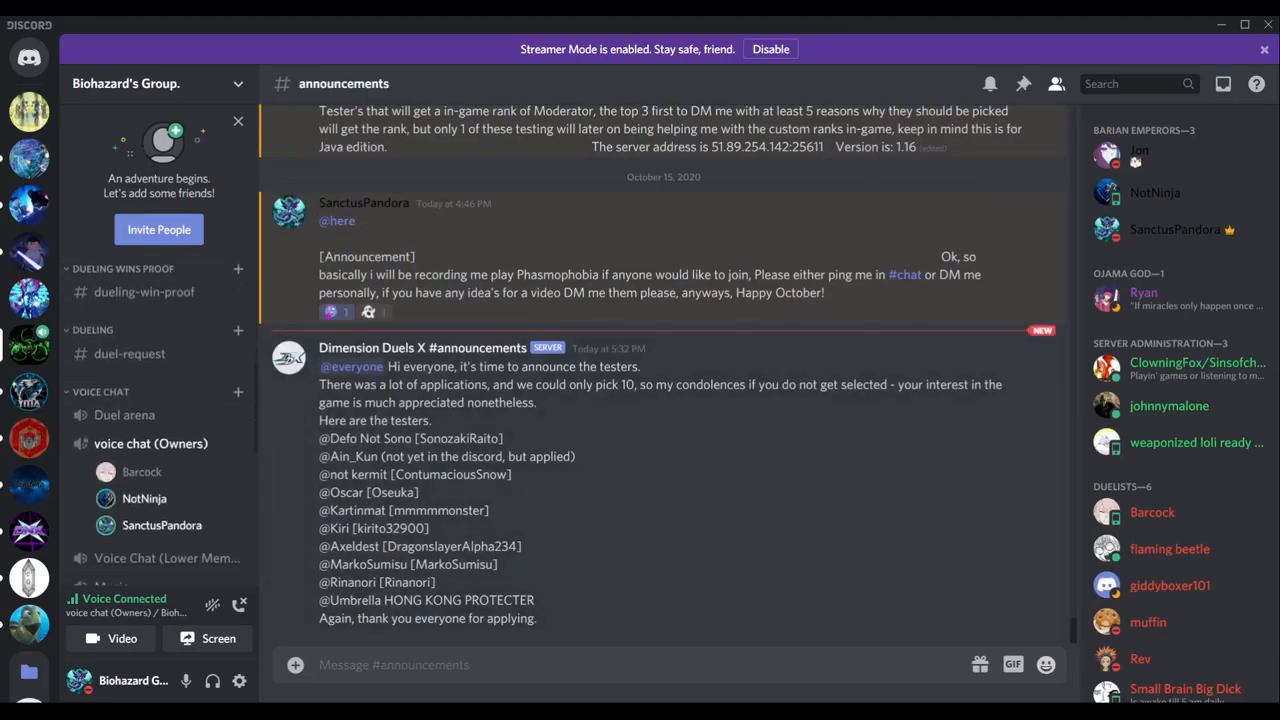
click(106, 491)
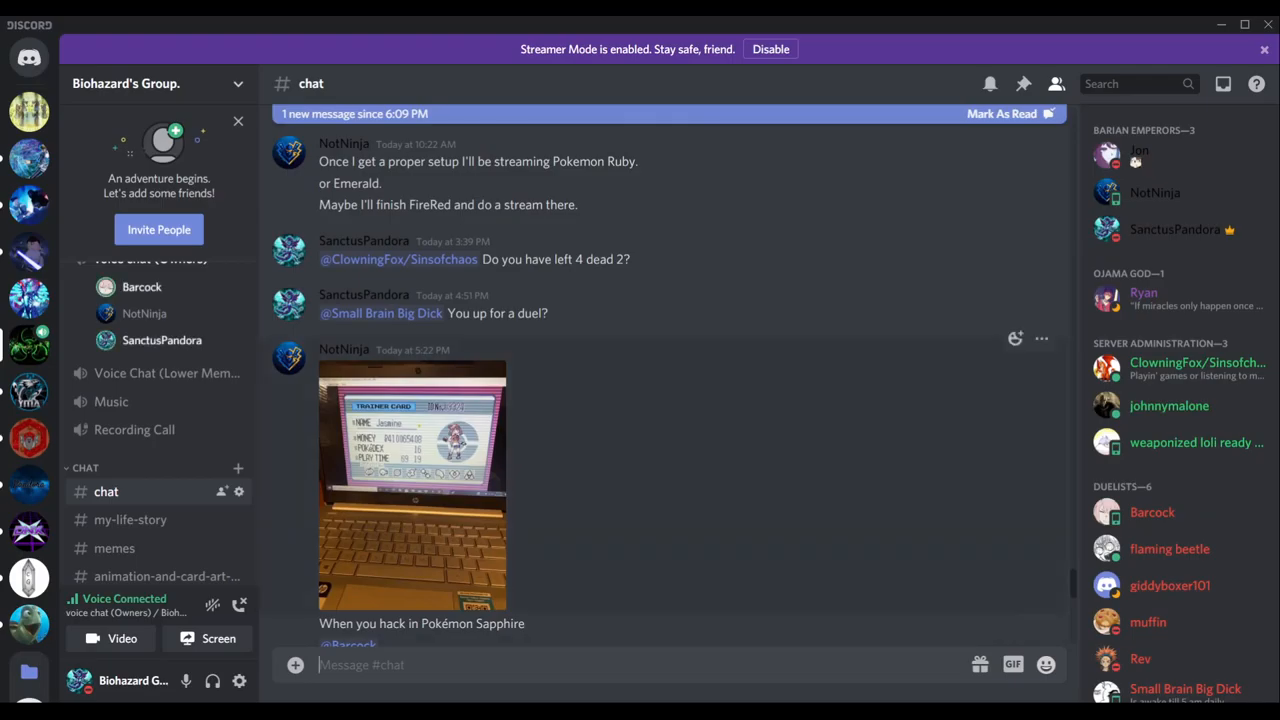
Switch voice to Recording Call, review the voice-move entries in #dyno-logs, then reopen #chat.
click(412, 483)
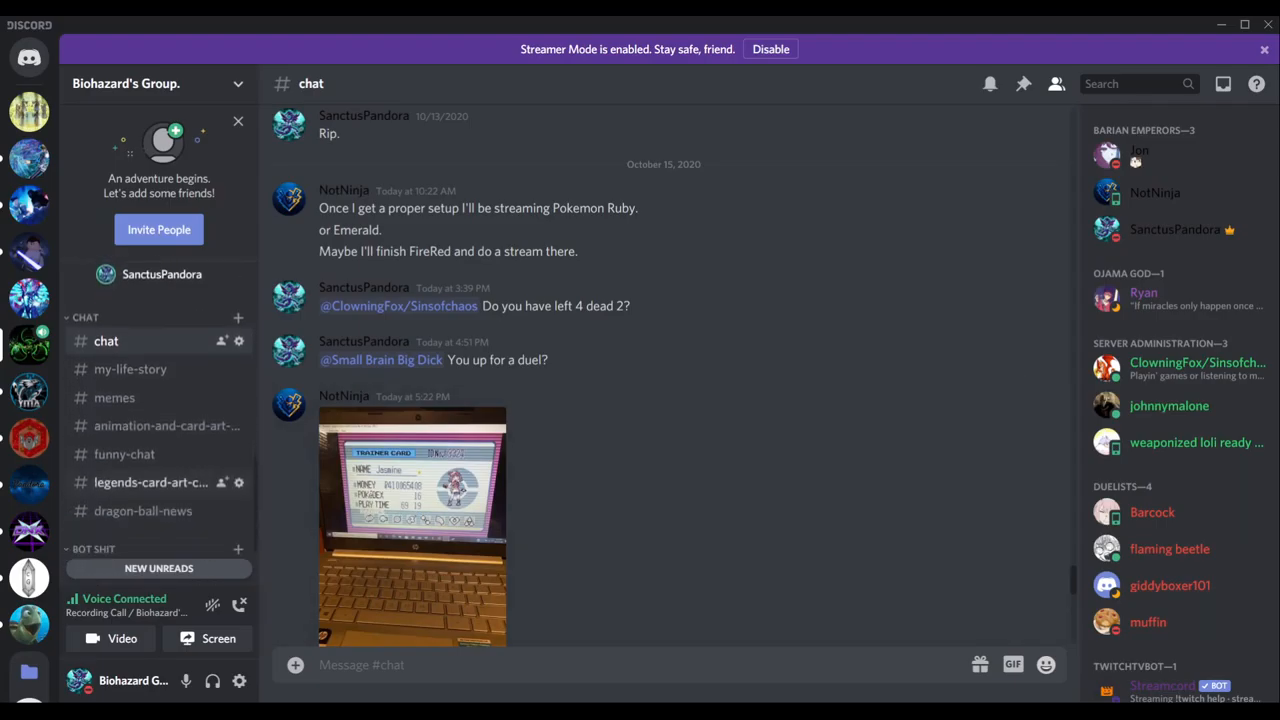
click(121, 556)
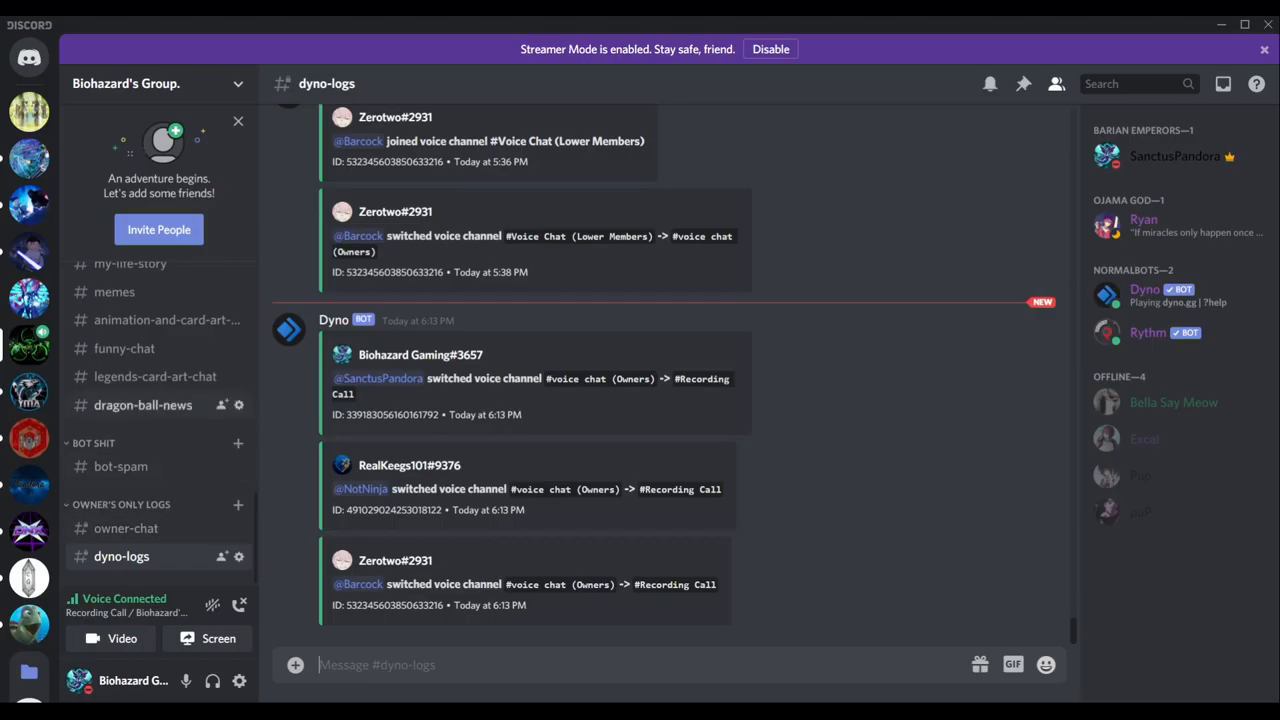
click(106, 401)
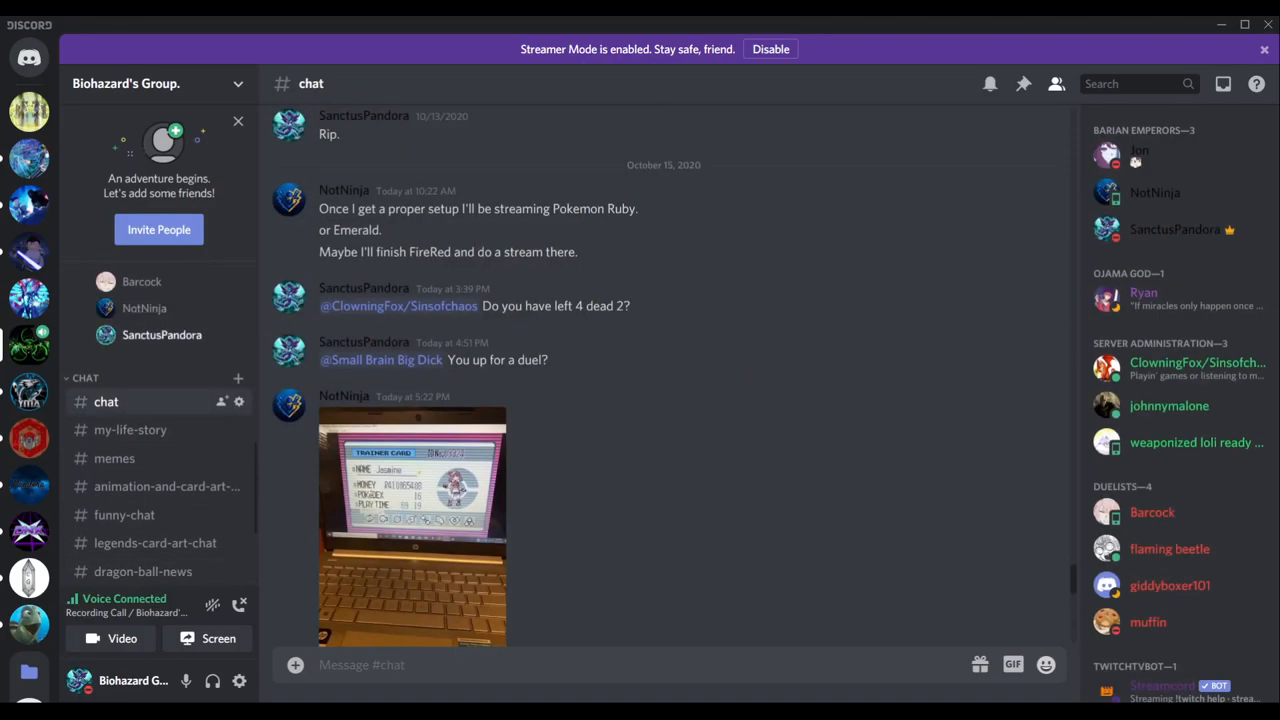